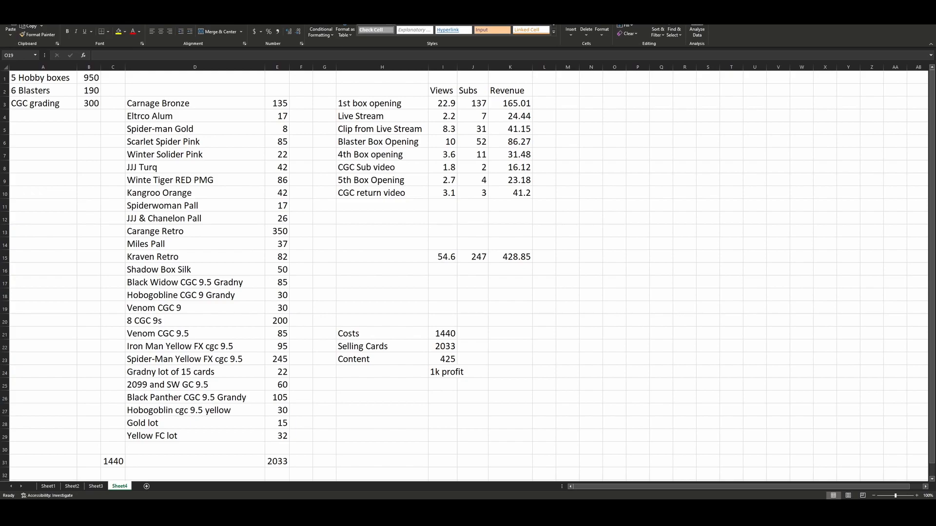
mouse_move(123, 89)
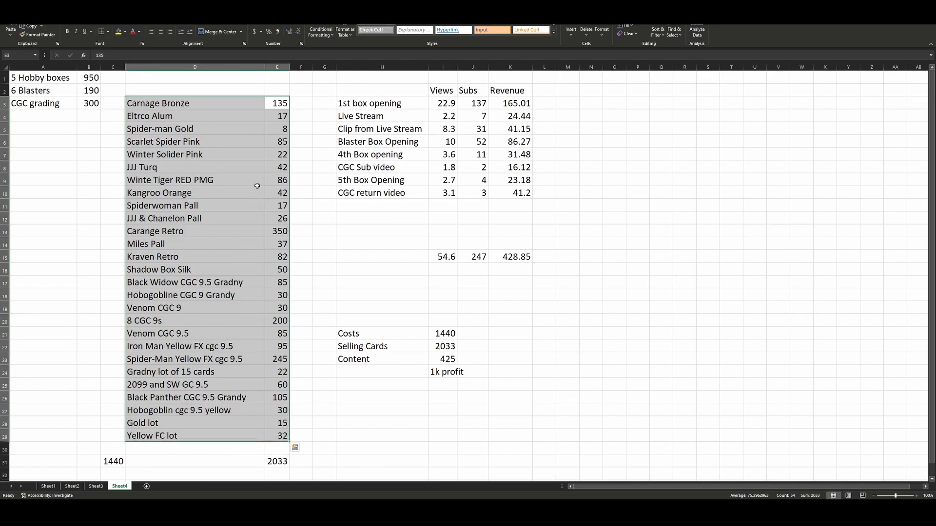
mouse_move(252, 410)
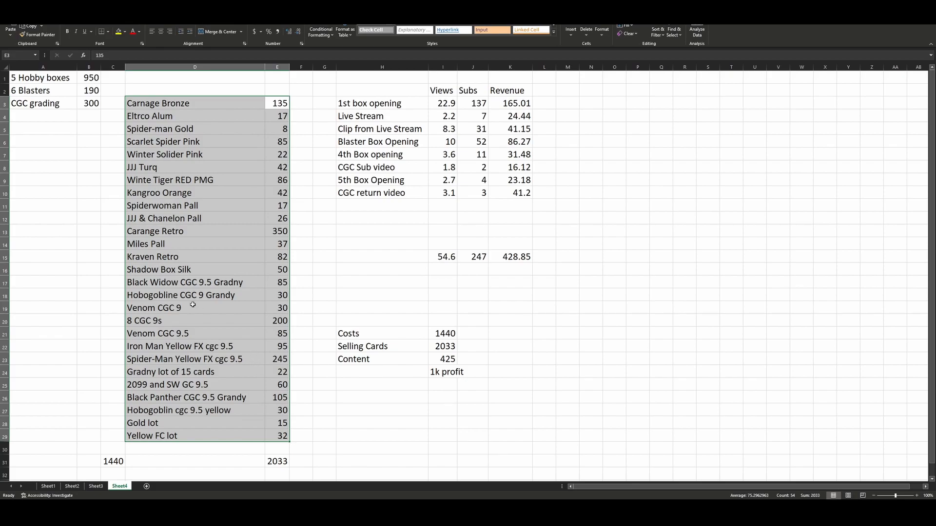
mouse_move(223, 218)
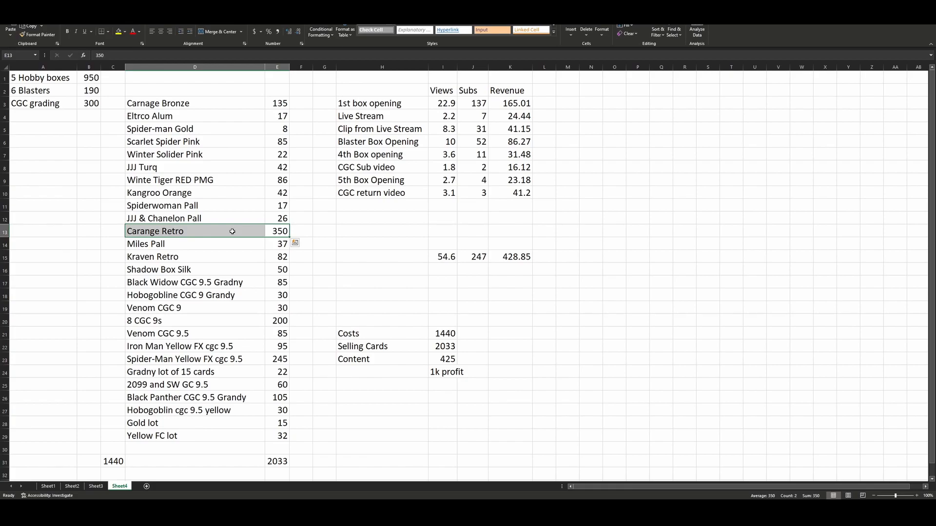
mouse_move(290, 285)
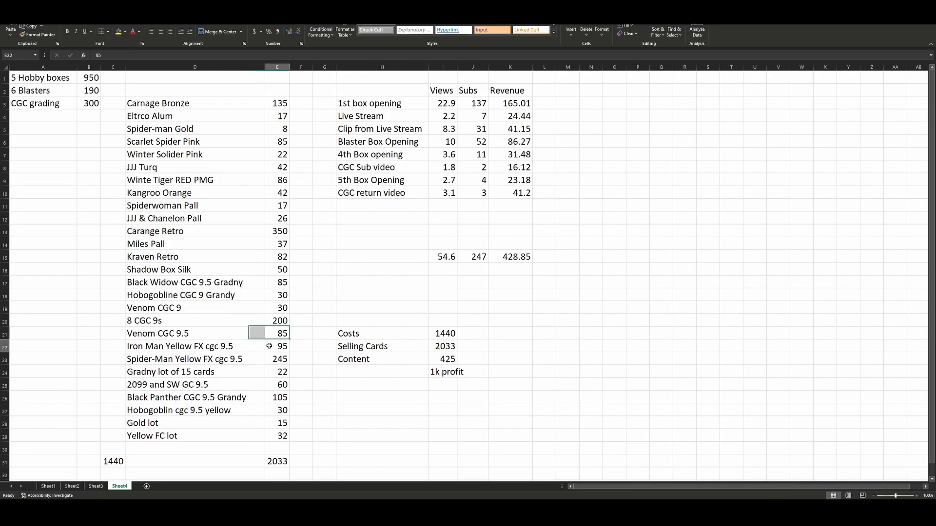
click(276, 307)
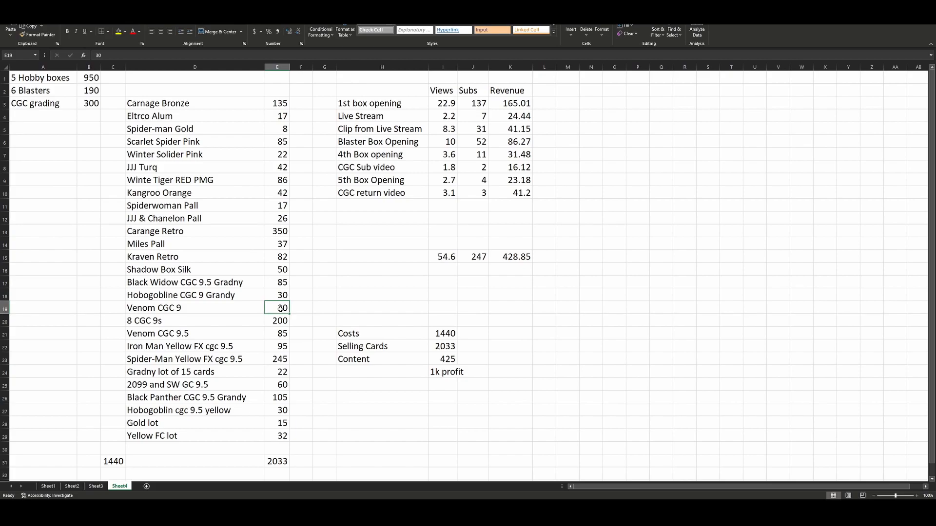
mouse_move(267, 416)
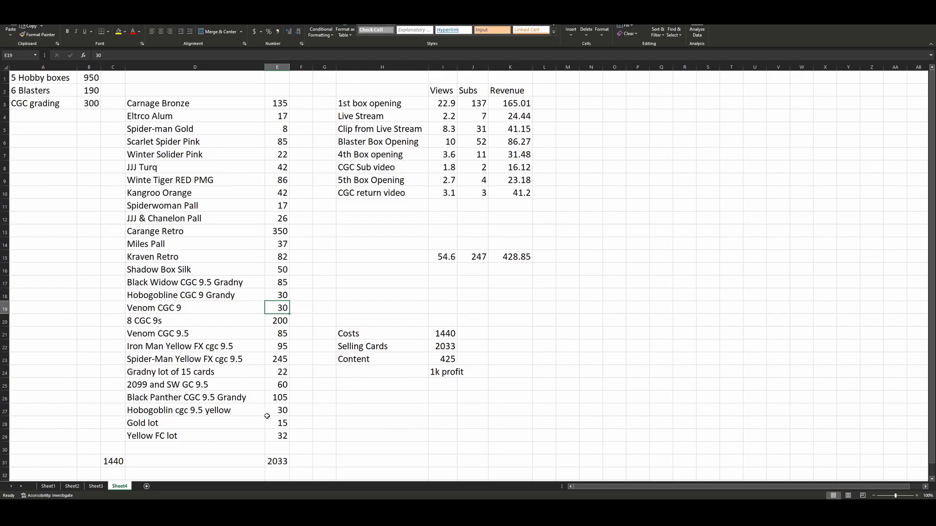
click(277, 410)
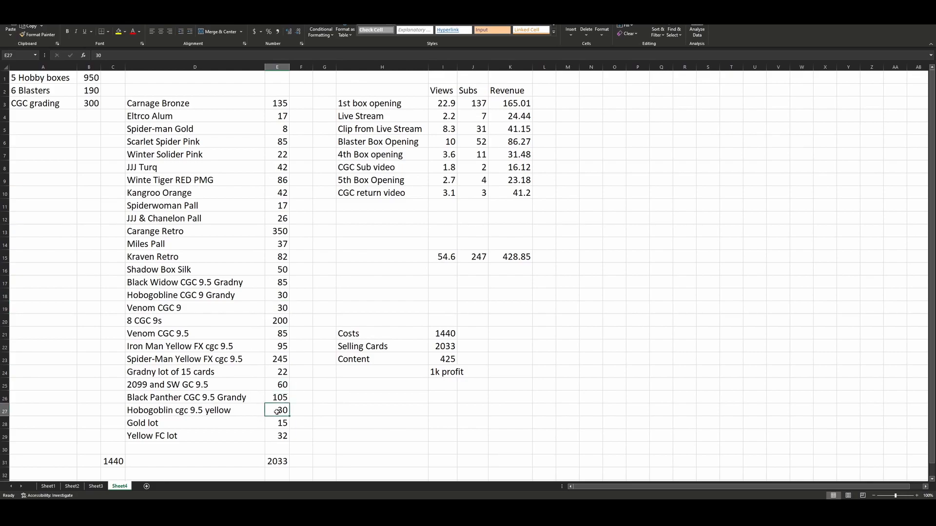
click(276, 397)
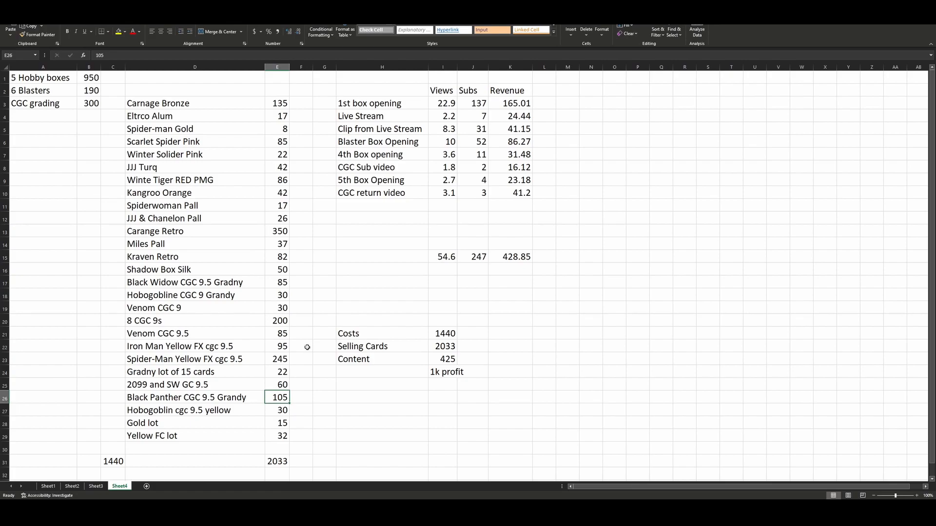
mouse_move(305, 342)
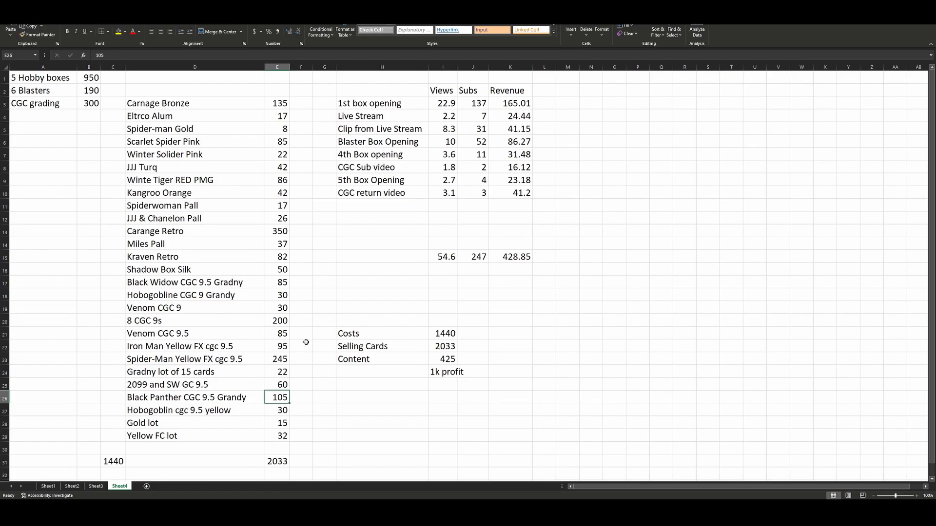
mouse_move(298, 364)
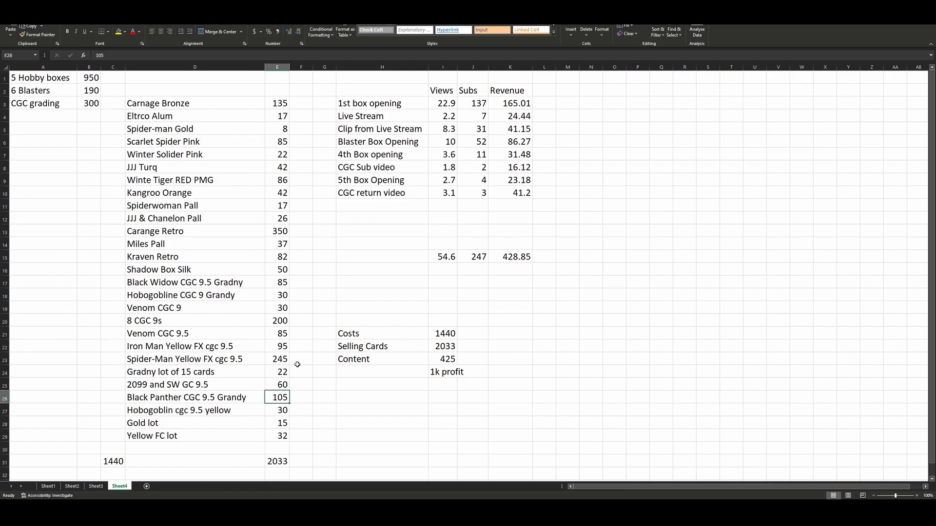
mouse_move(275, 346)
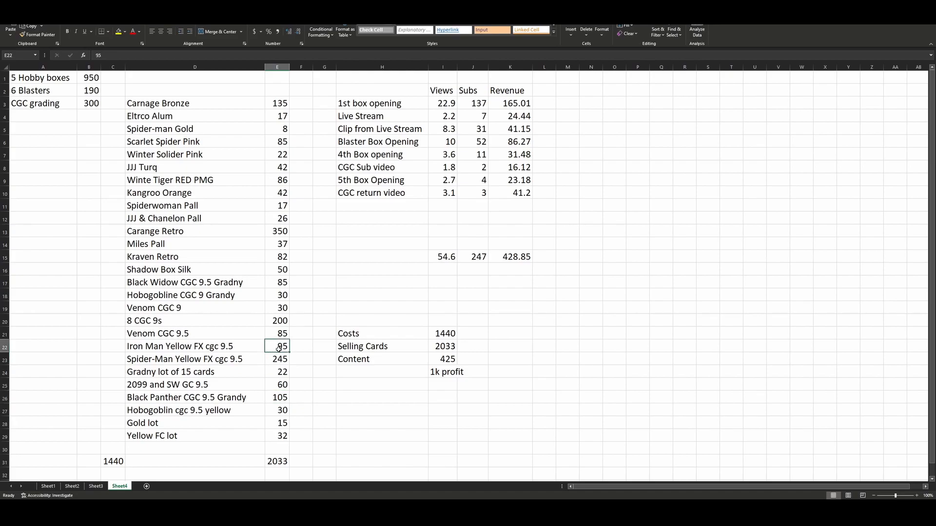
click(277, 333)
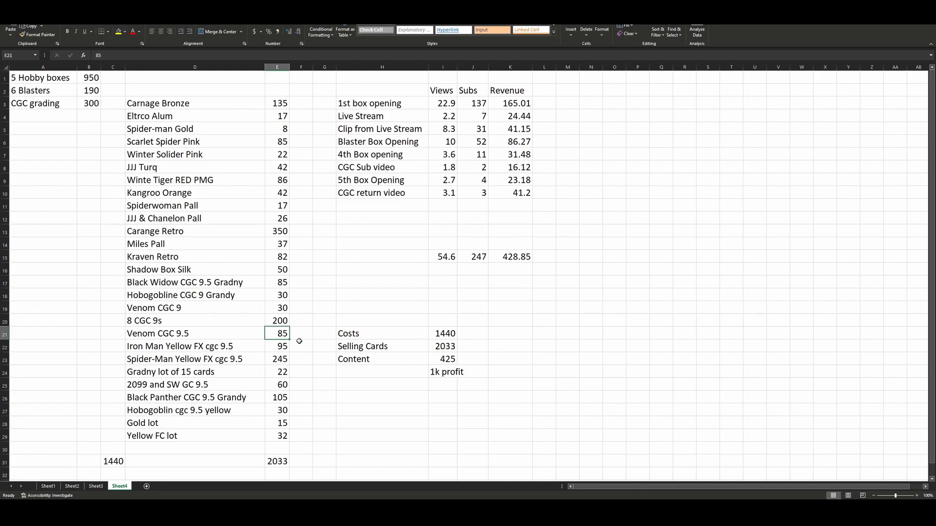
mouse_move(293, 397)
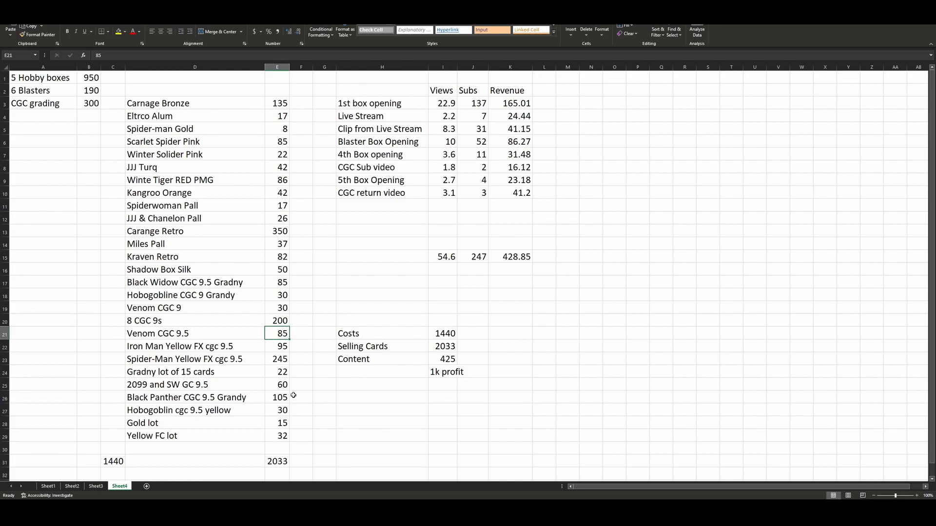
click(277, 282)
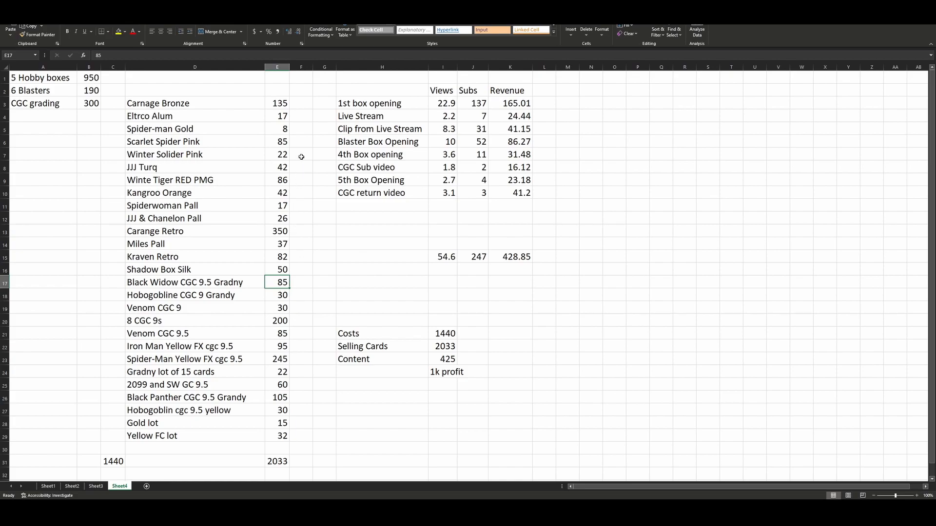
click(277, 142)
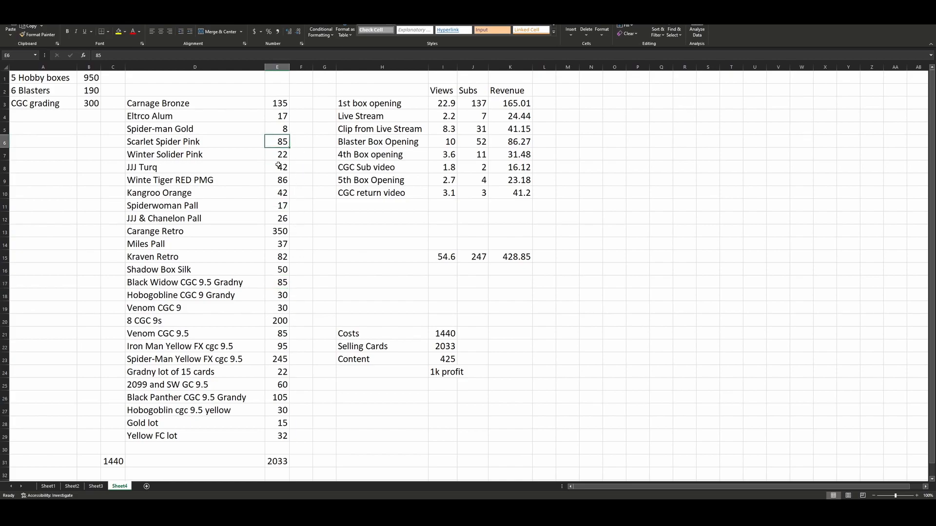
click(277, 154)
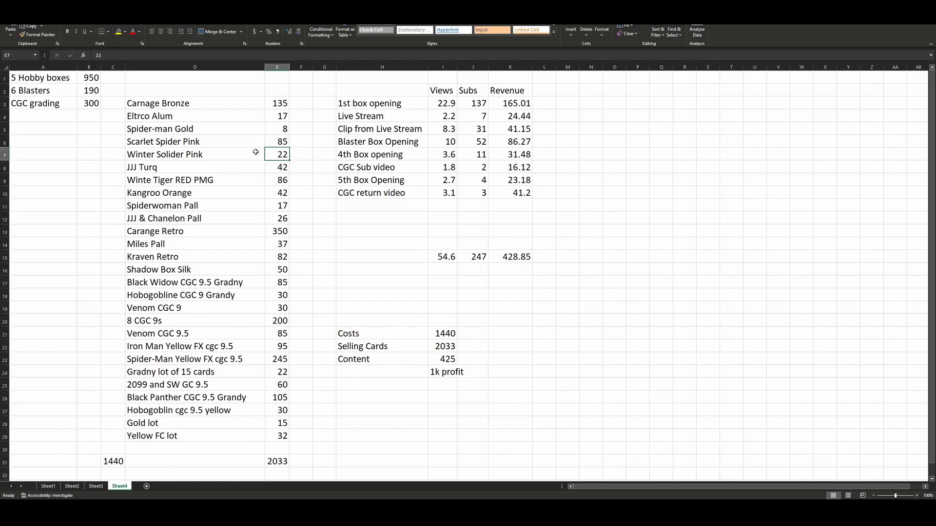
click(276, 180)
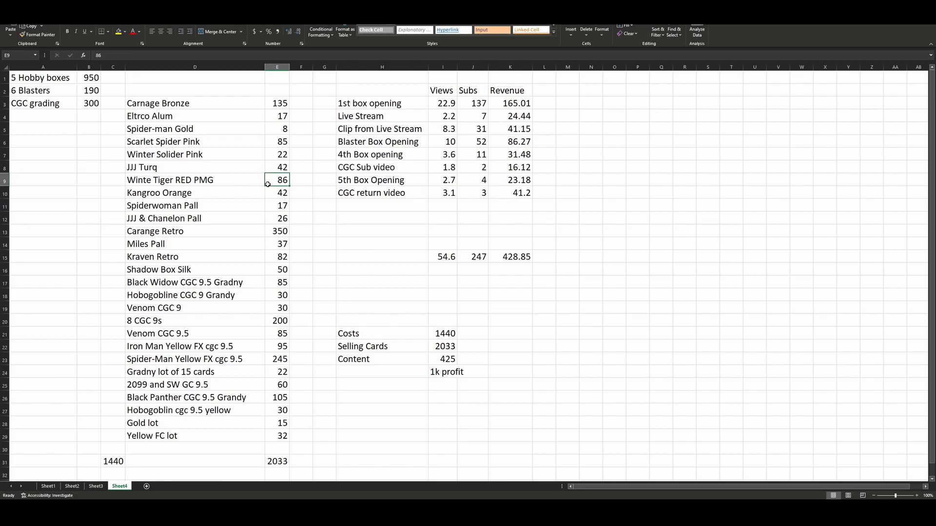
click(276, 168)
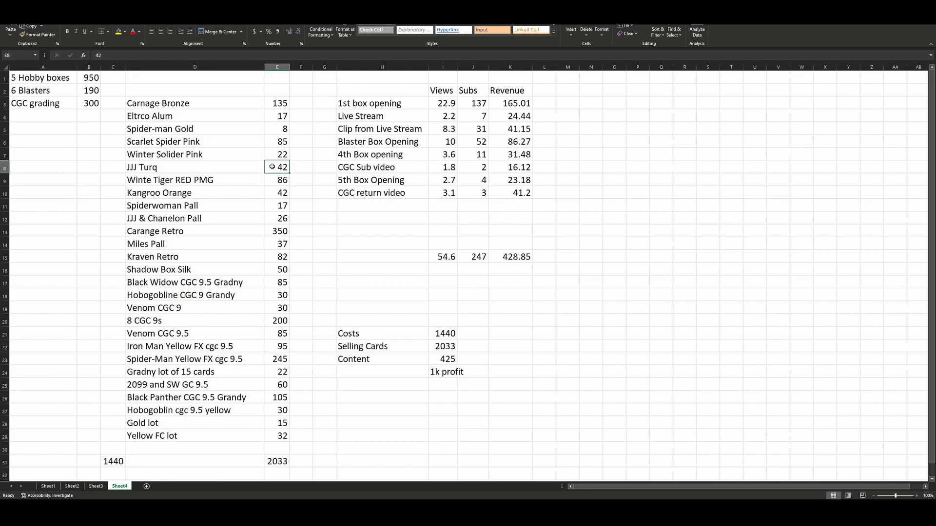
click(277, 192)
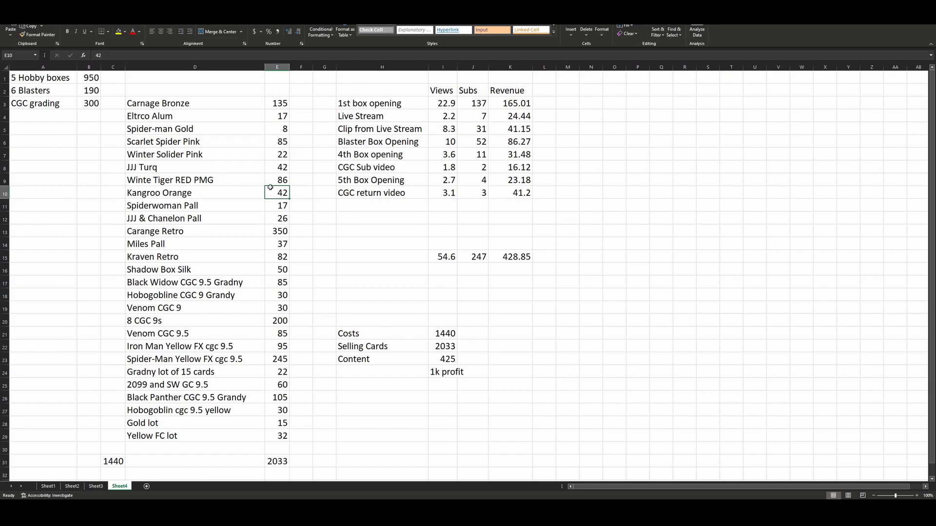
mouse_move(268, 194)
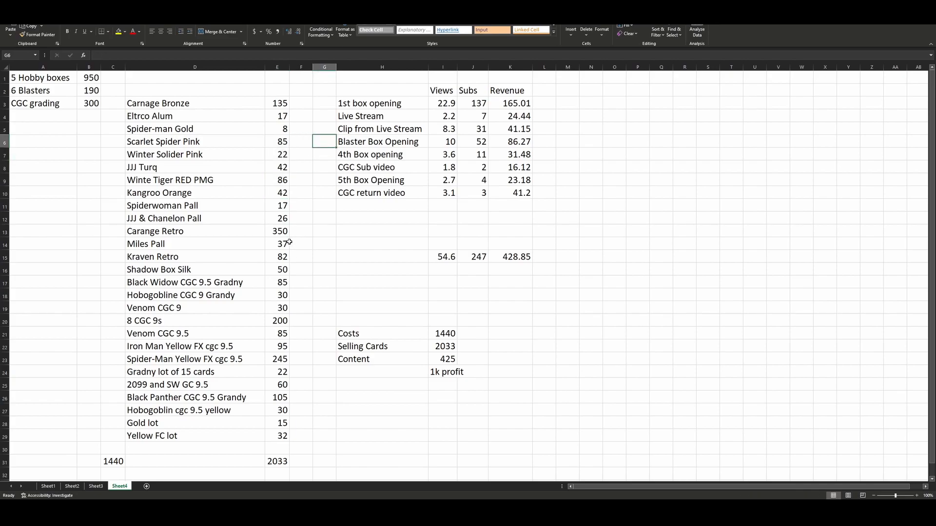
click(277, 231)
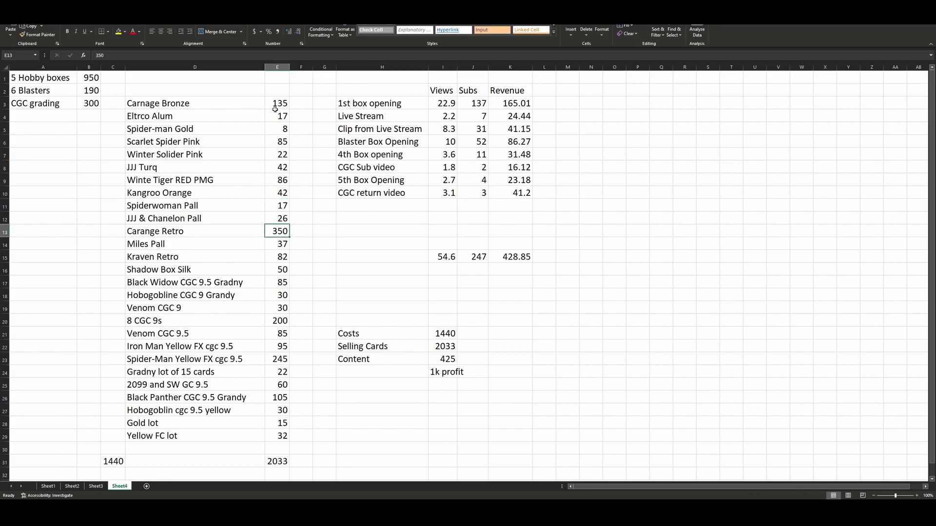
click(276, 103)
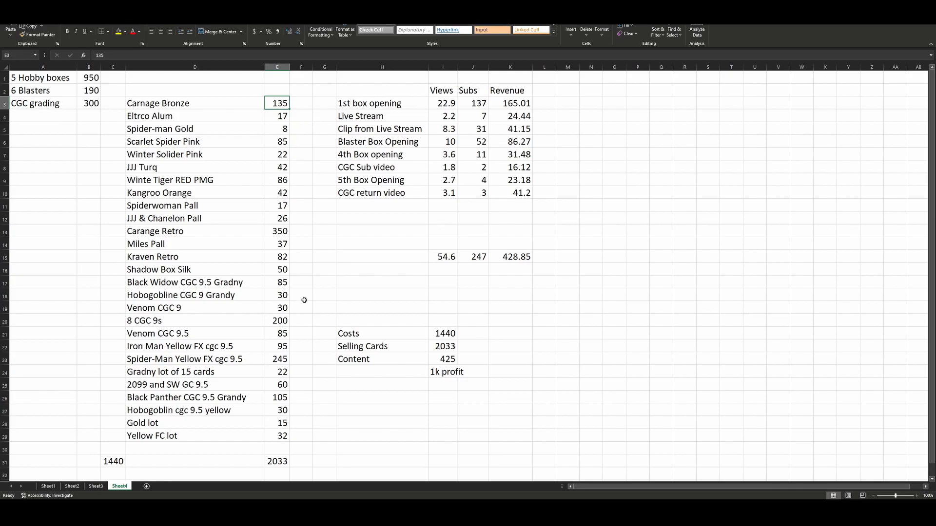
mouse_move(293, 316)
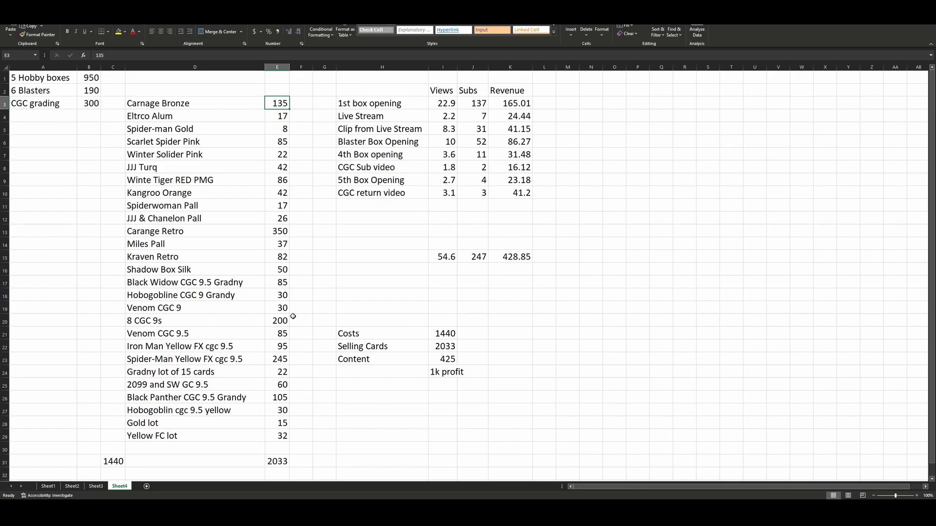
mouse_move(299, 126)
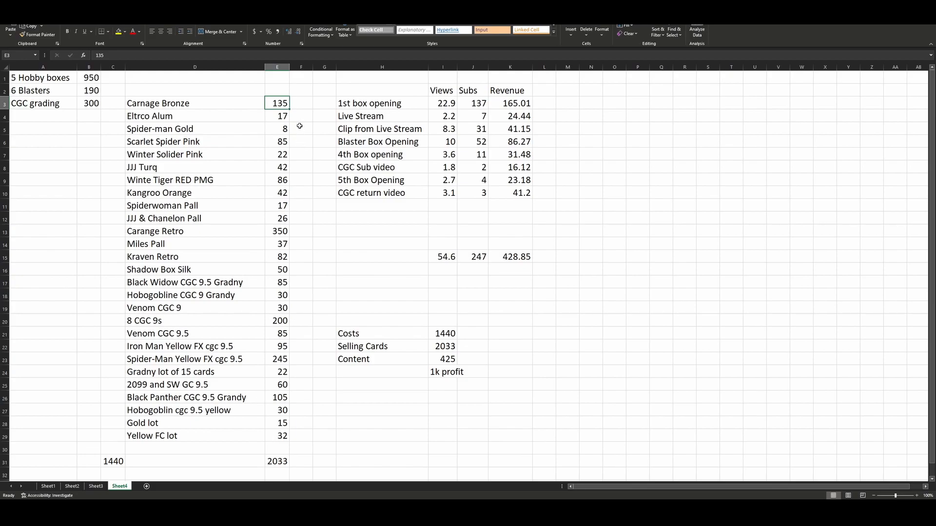
click(277, 460)
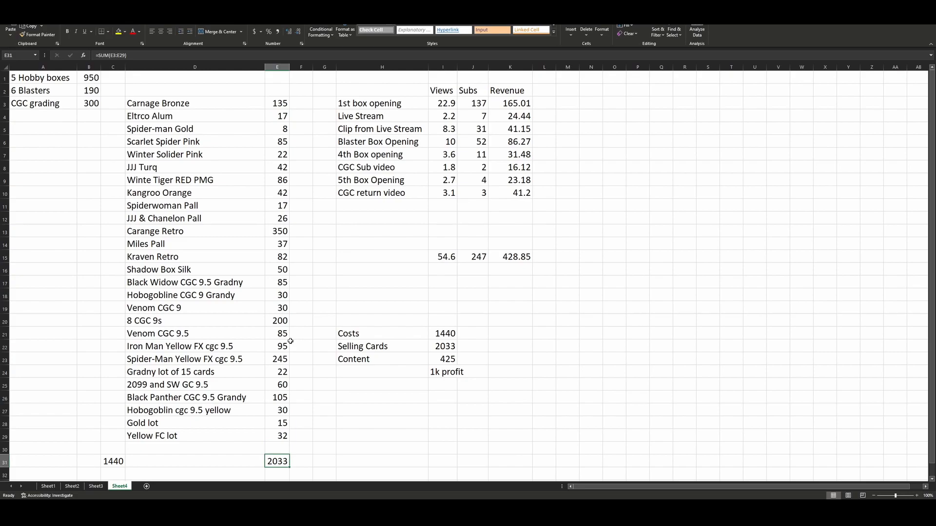
mouse_move(277, 304)
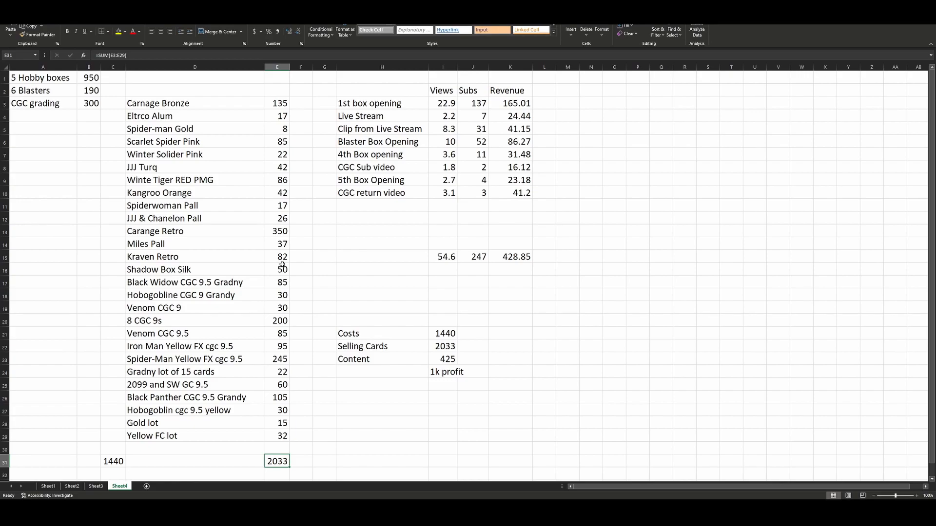
mouse_move(216, 192)
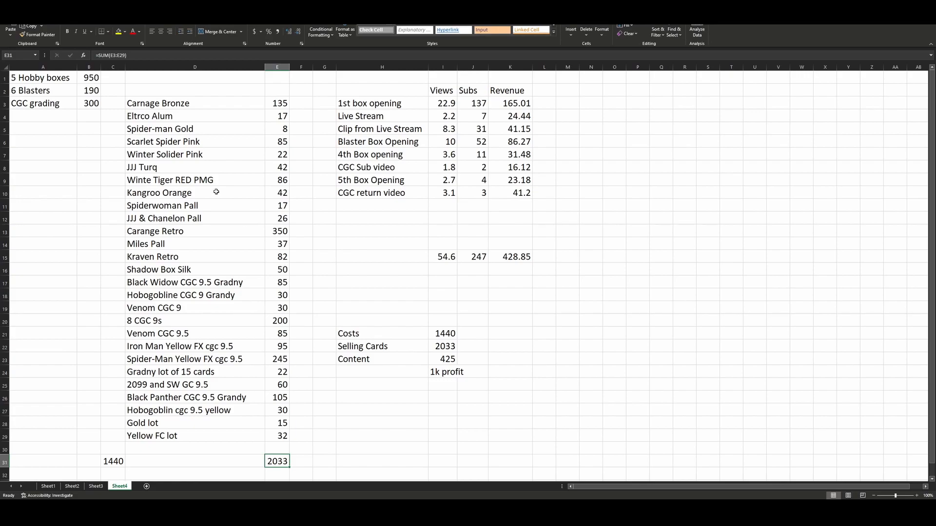
click(194, 423)
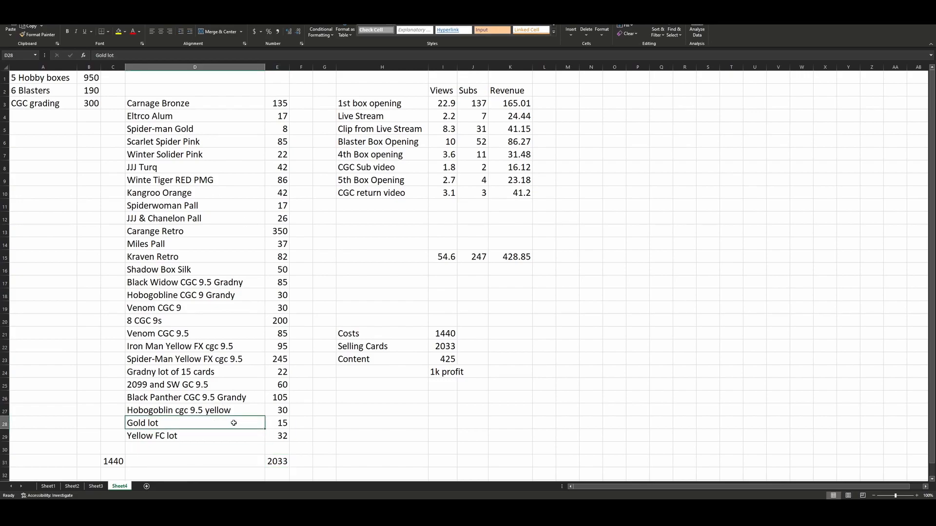
click(277, 423)
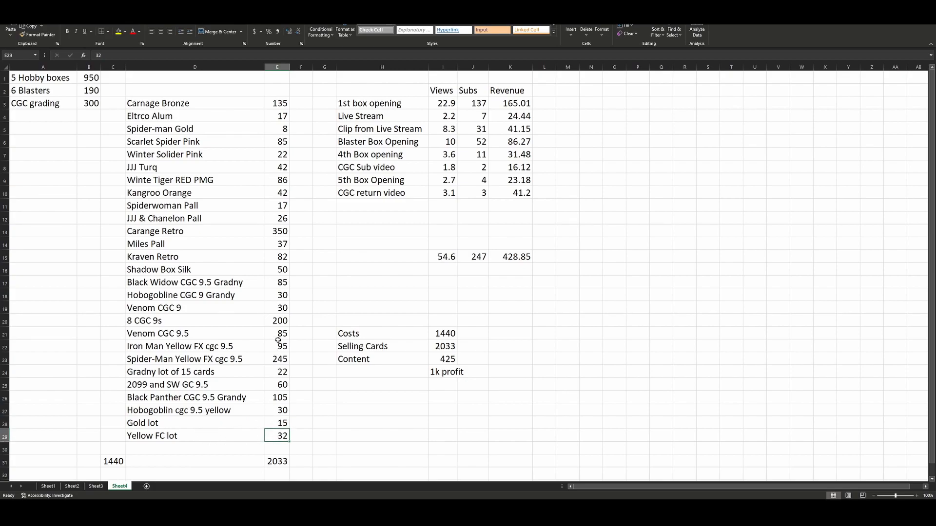
mouse_move(234, 416)
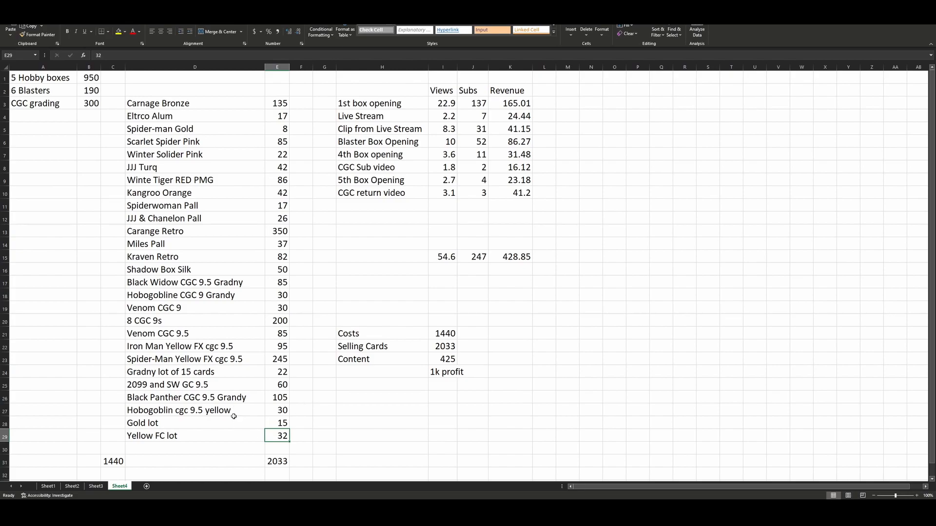
click(381, 436)
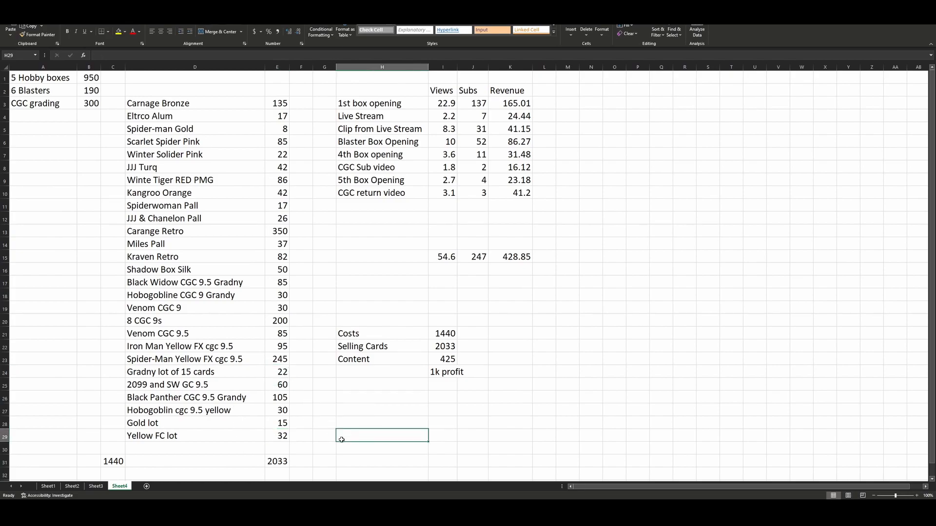
click(277, 460)
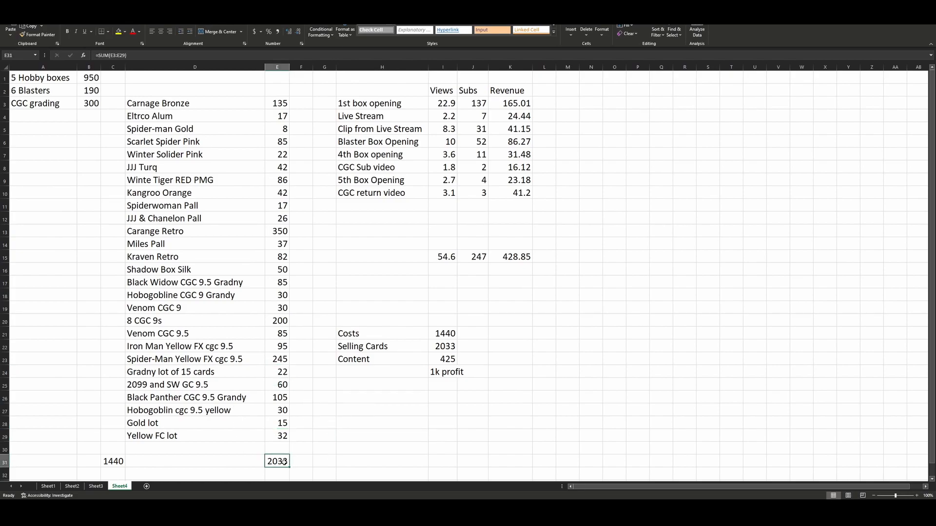
click(113, 461)
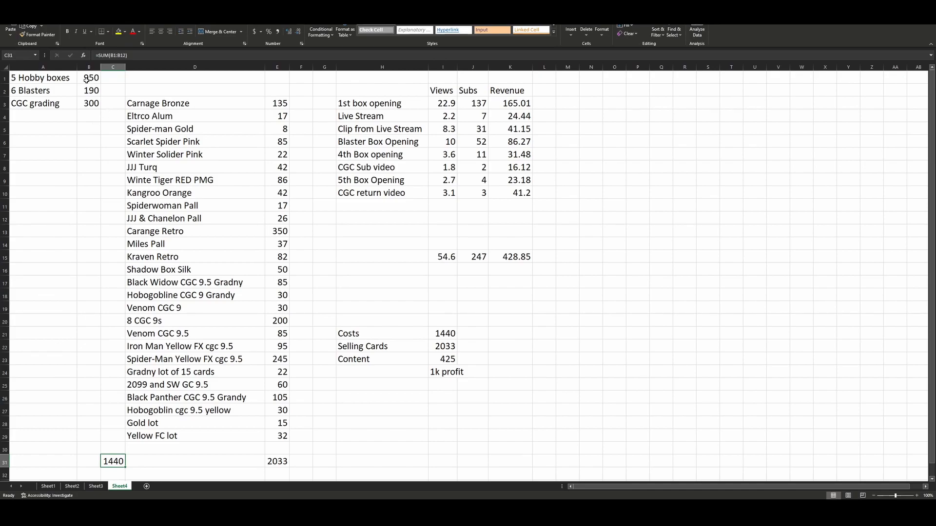
click(89, 78)
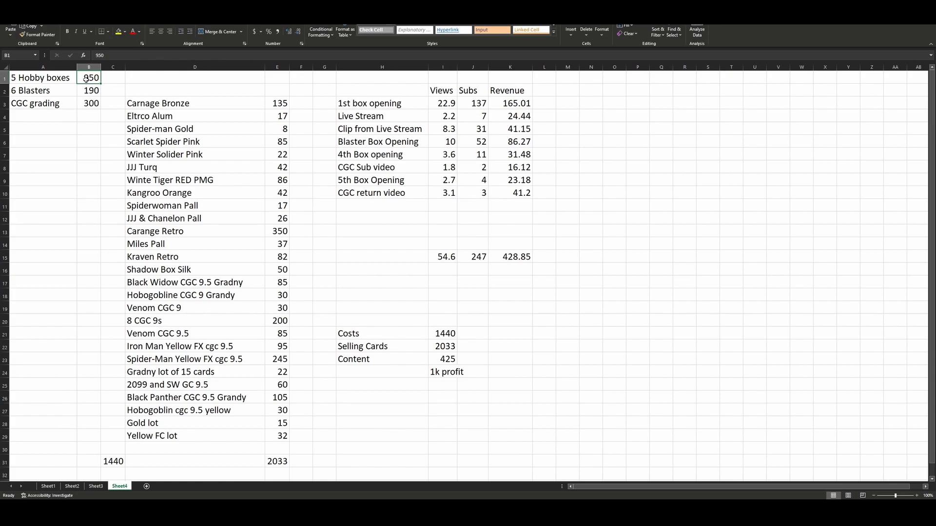
click(113, 461)
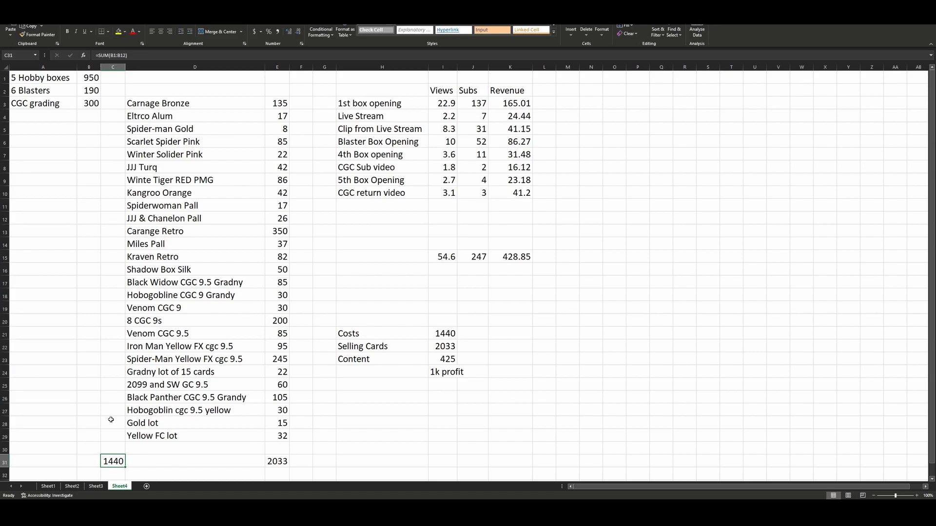
click(276, 461)
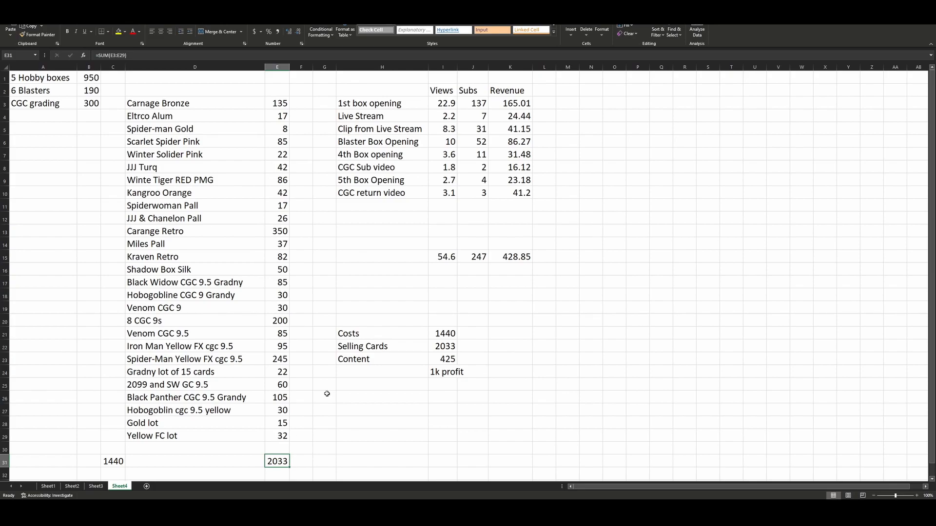
click(379, 129)
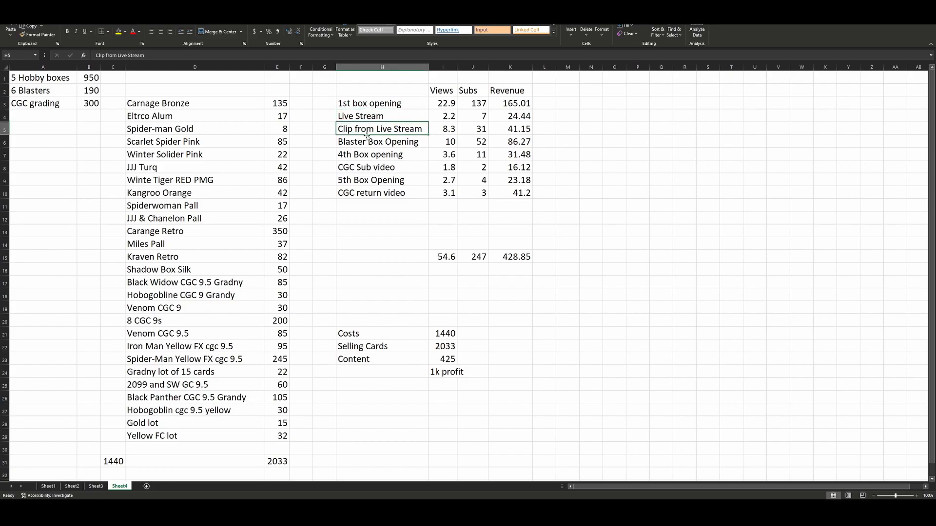
click(381, 192)
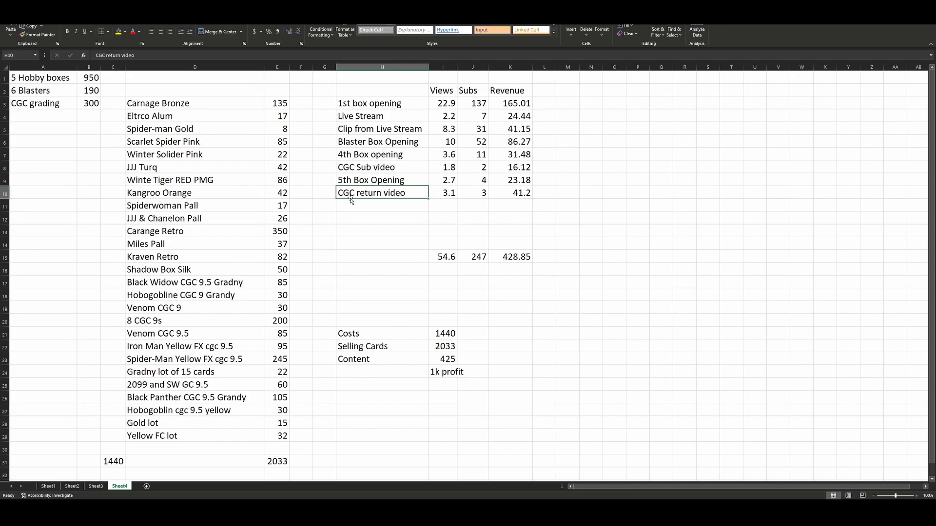
click(369, 103)
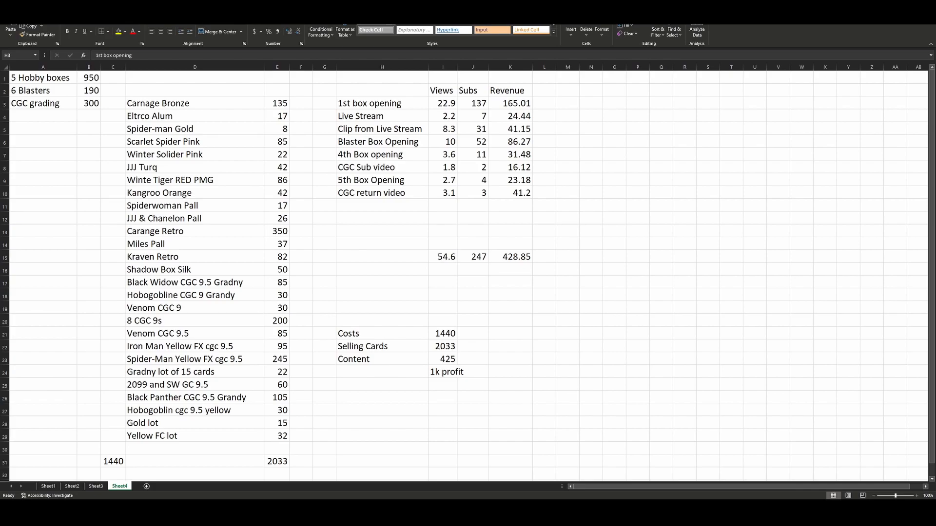
mouse_move(651, 195)
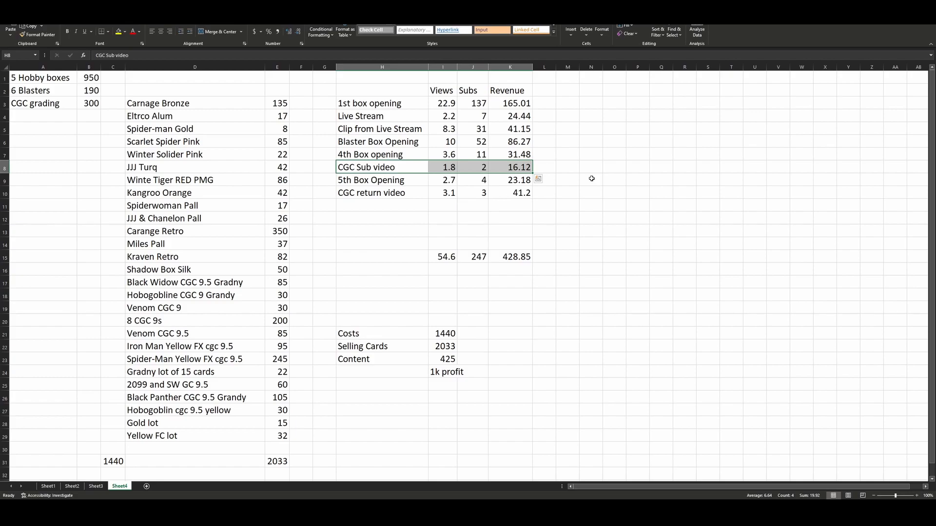
click(590, 154)
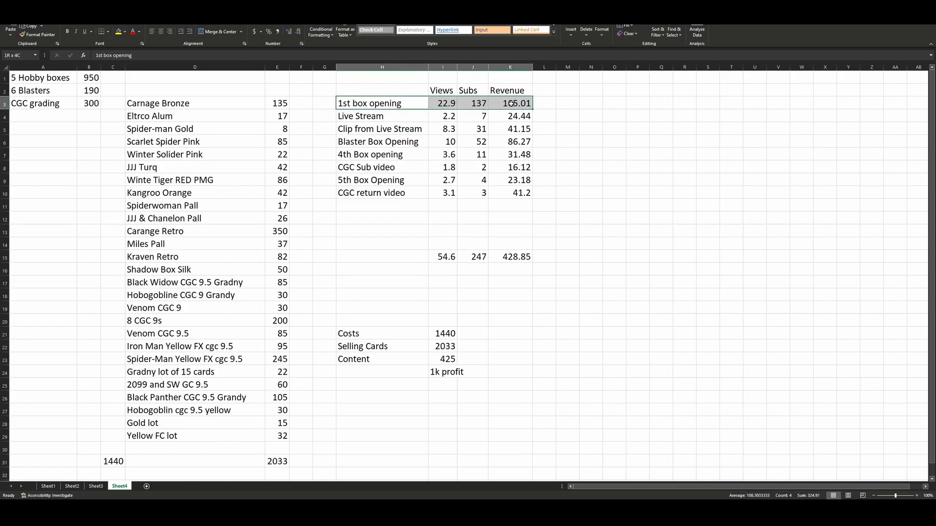
click(442, 168)
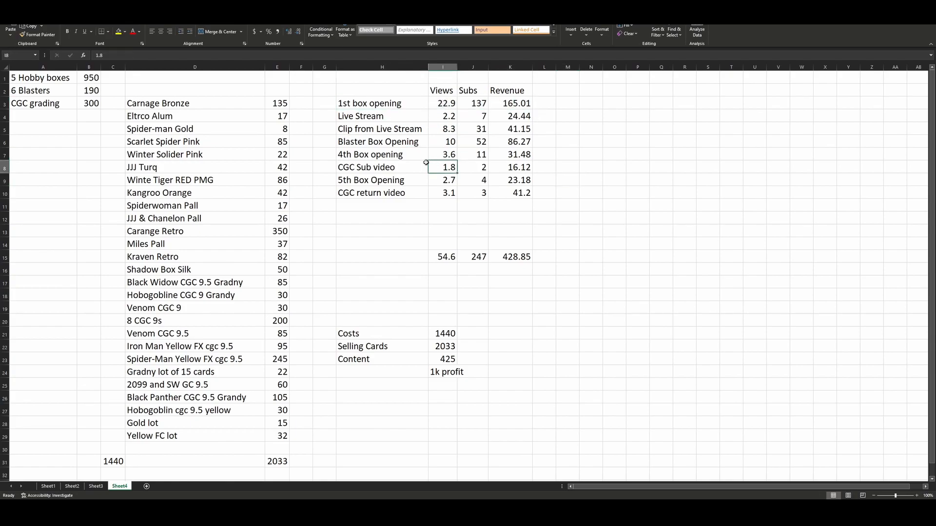
click(382, 154)
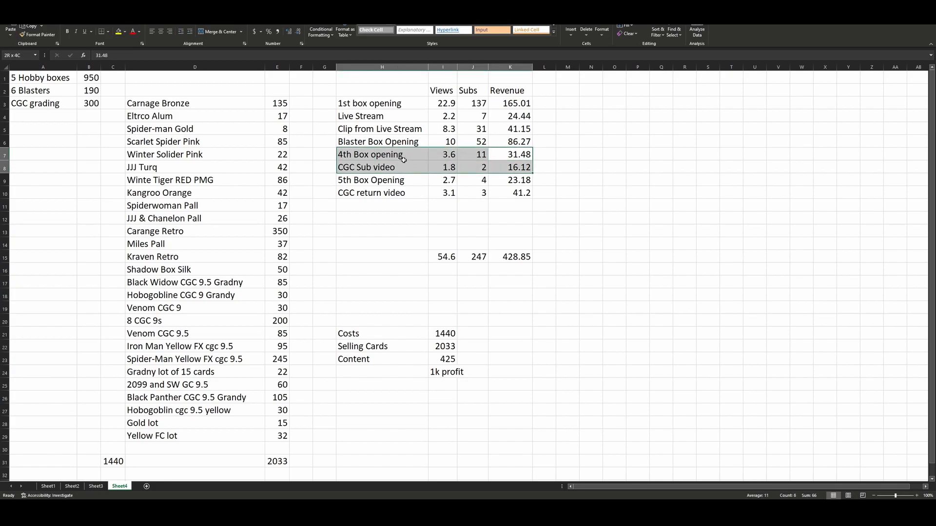
click(510, 154)
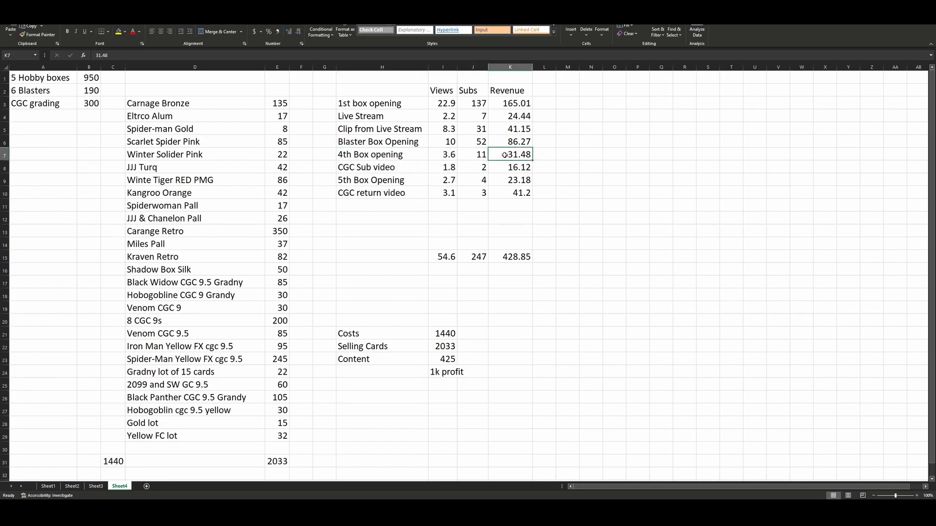